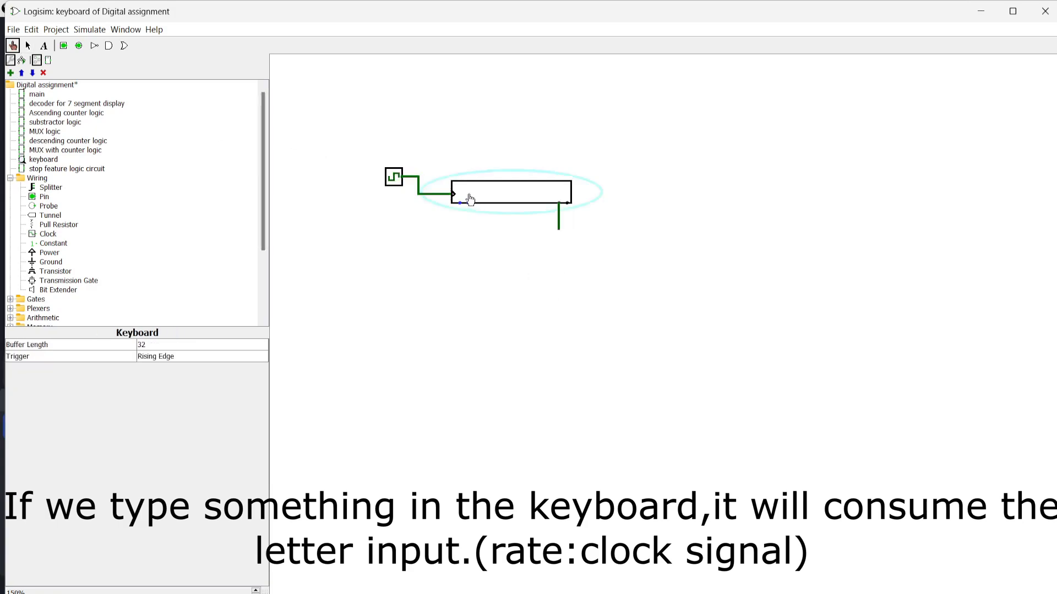
Insert a controlled buffer between the clock and the keyboard's clock input.
{"action": "type", "text": "sdf"}
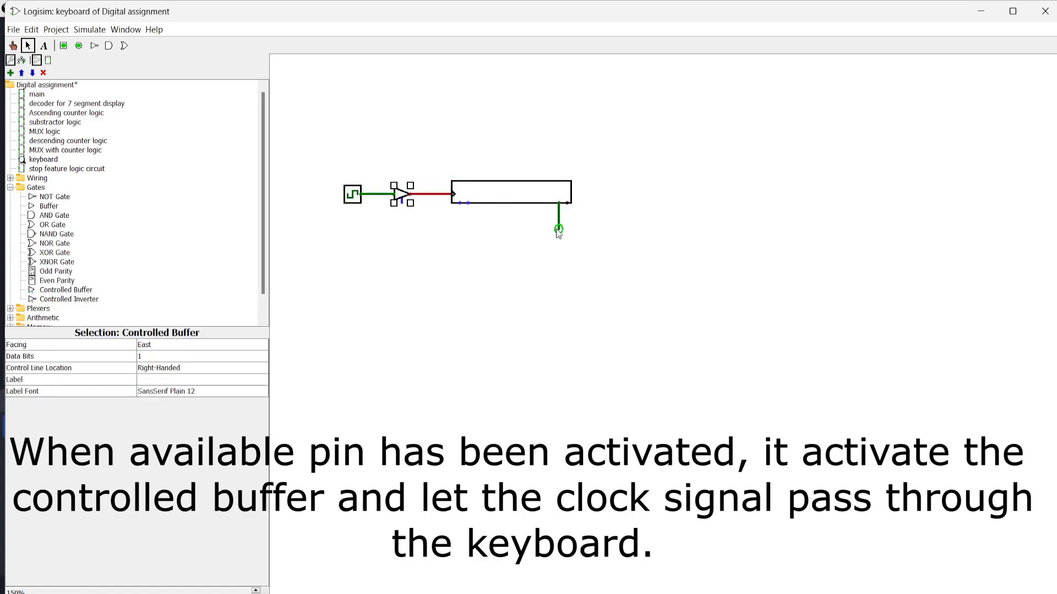
Loop the keyboard's available output to the buffer control and start a data-output wire.
{"action": "left_click", "coordinate": [510, 193]}
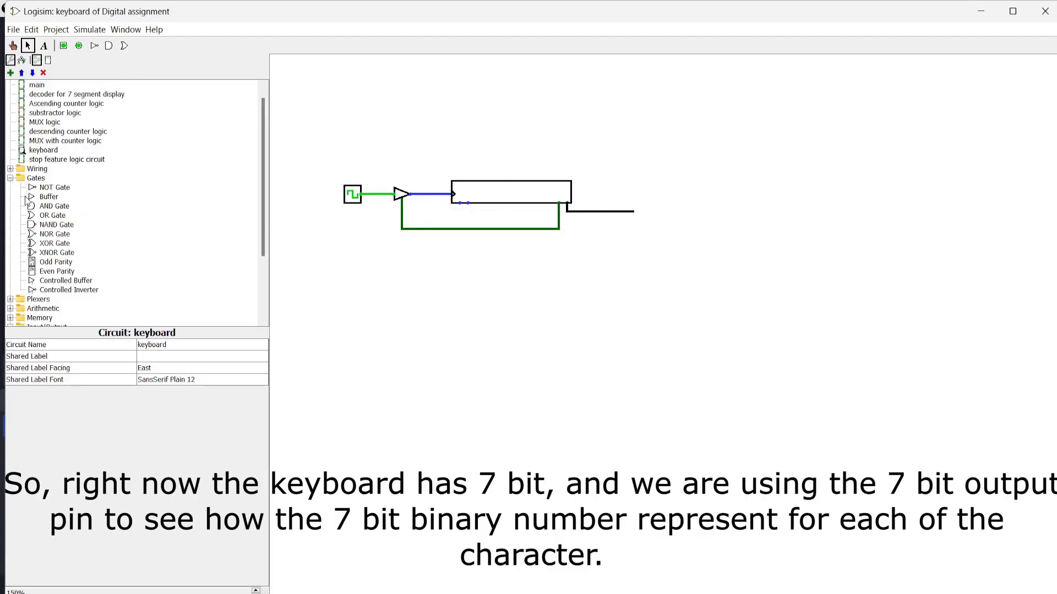
{"action": "right_click", "coordinate": [664, 221]}
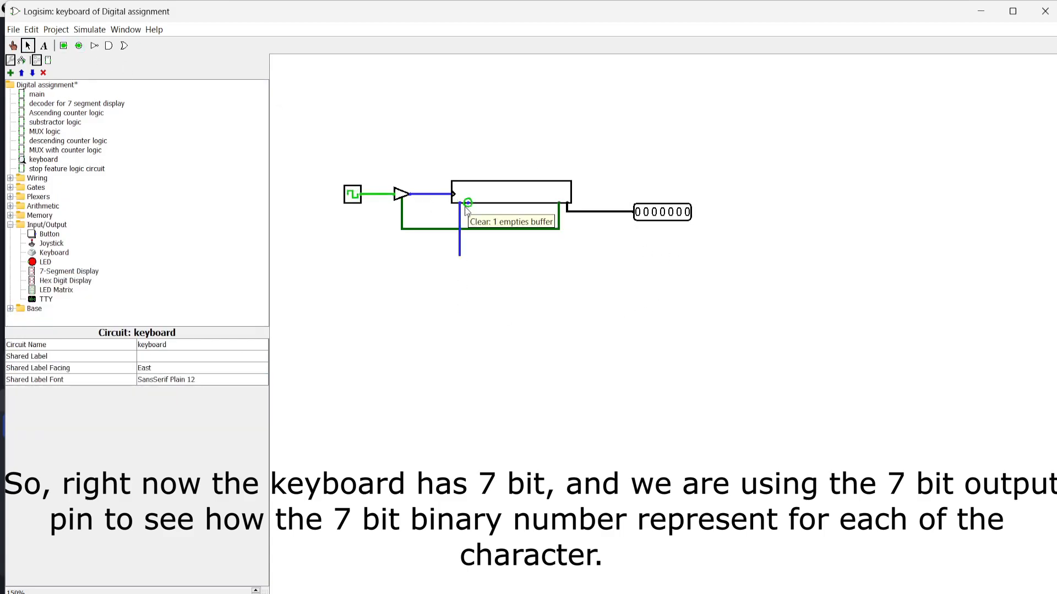
Connect a wire to the keyboard's clear input.
{"action": "left_click", "coordinate": [510, 193]}
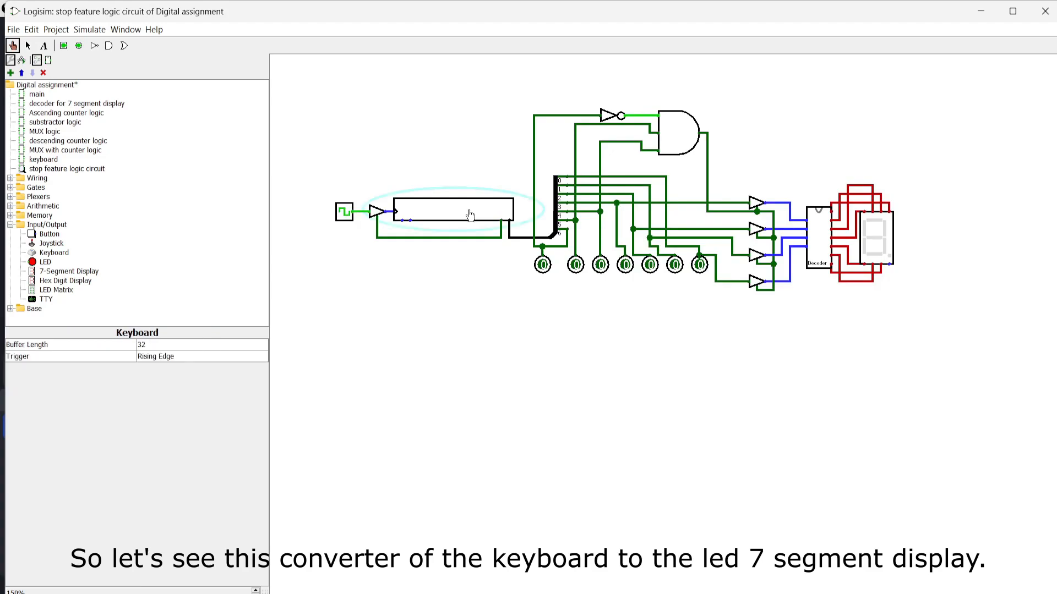
Poke the keyboard, set the tick frequency to 4 Hz, and tick once.
{"action": "left_click", "coordinate": [89, 29]}
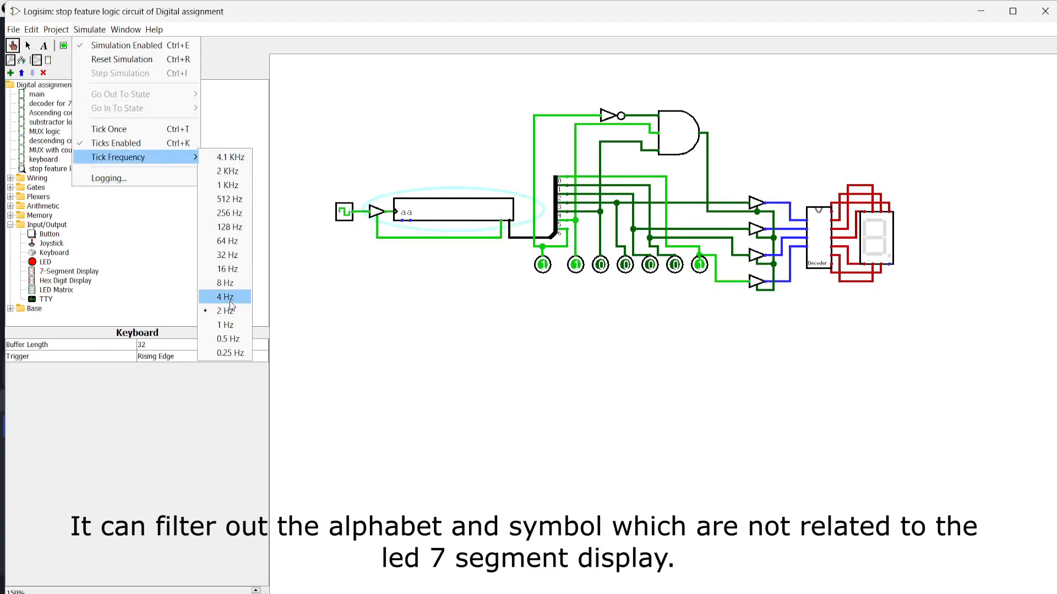
{"action": "left_click", "coordinate": [225, 296]}
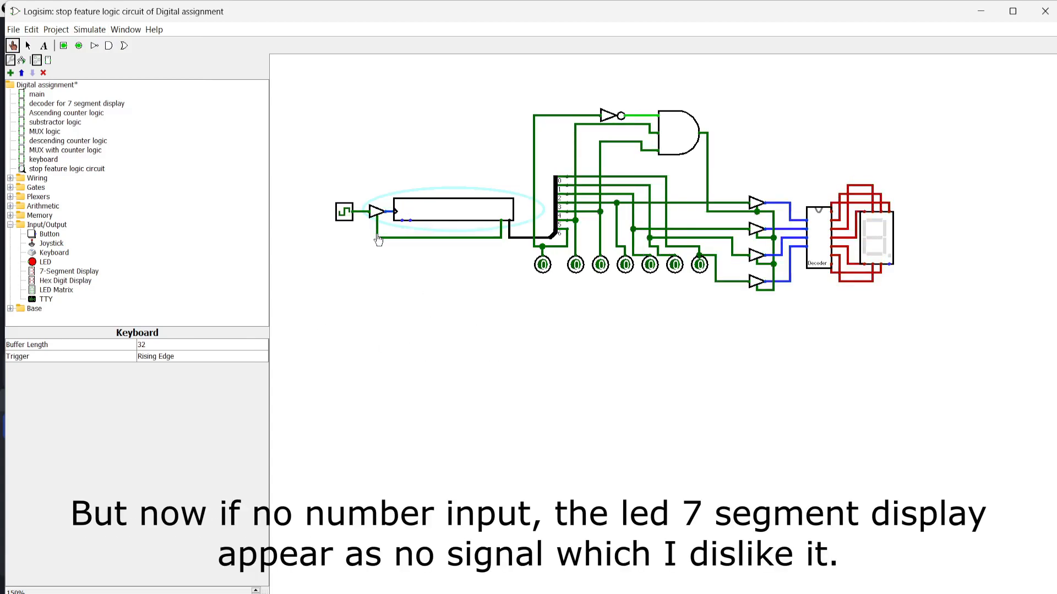
{"action": "left_click", "coordinate": [88, 29]}
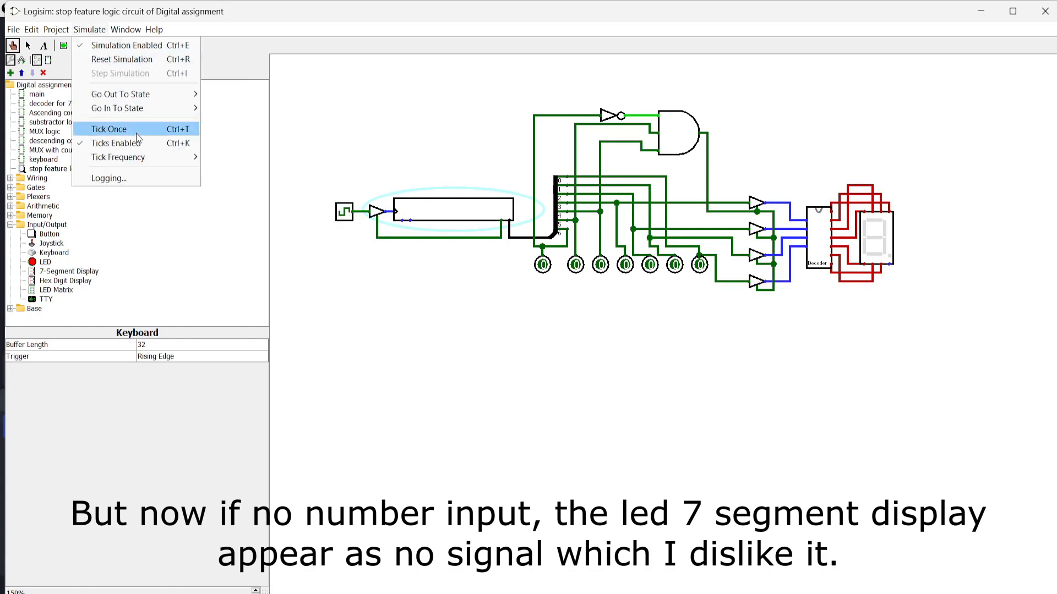
{"action": "left_click", "coordinate": [109, 129]}
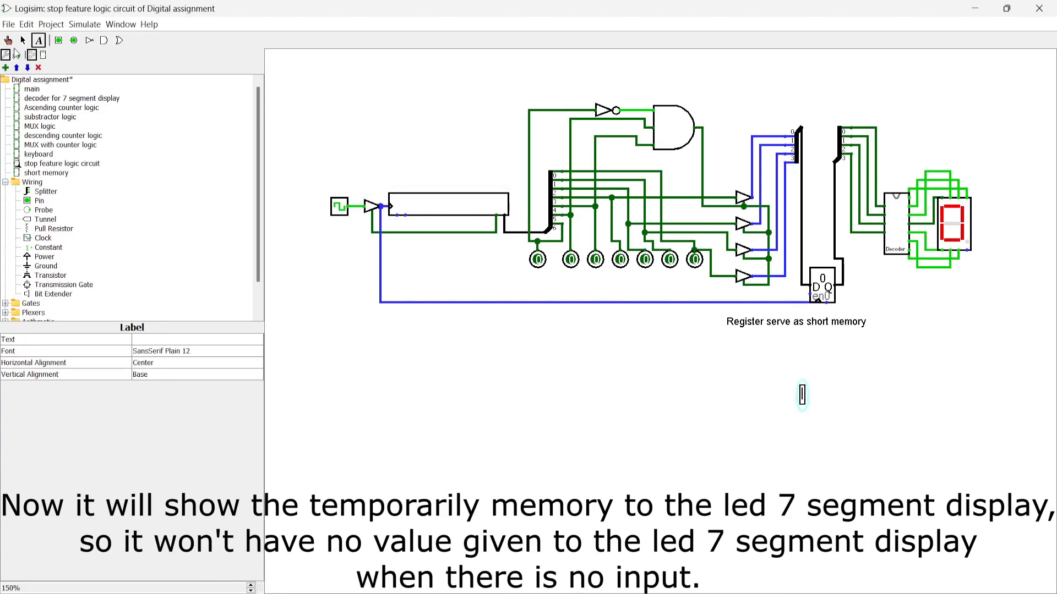
Poke the keyboard and enter a digit so the display shows 3.
{"action": "left_click", "coordinate": [448, 206]}
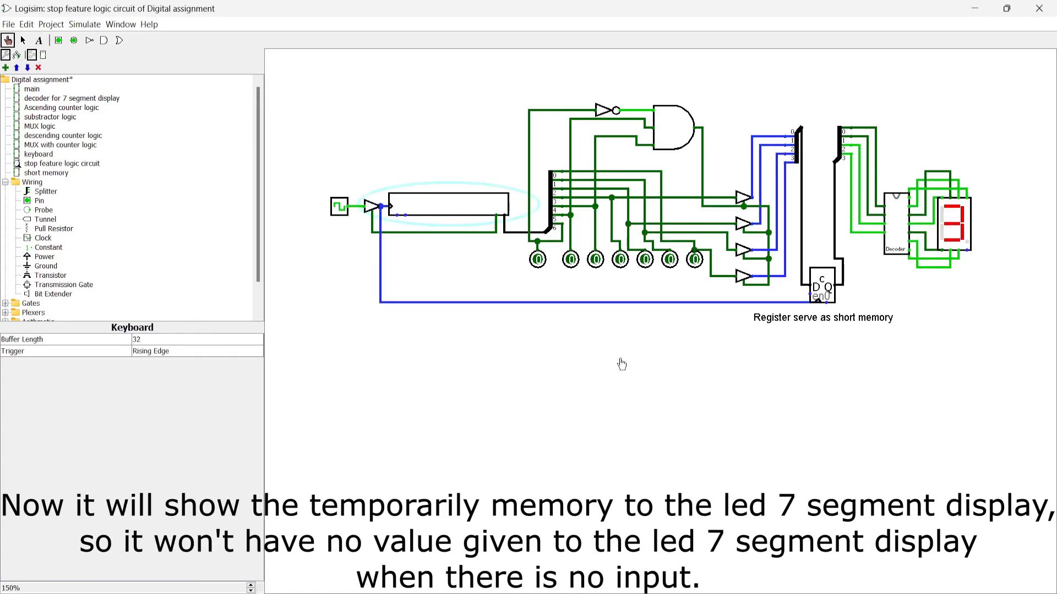